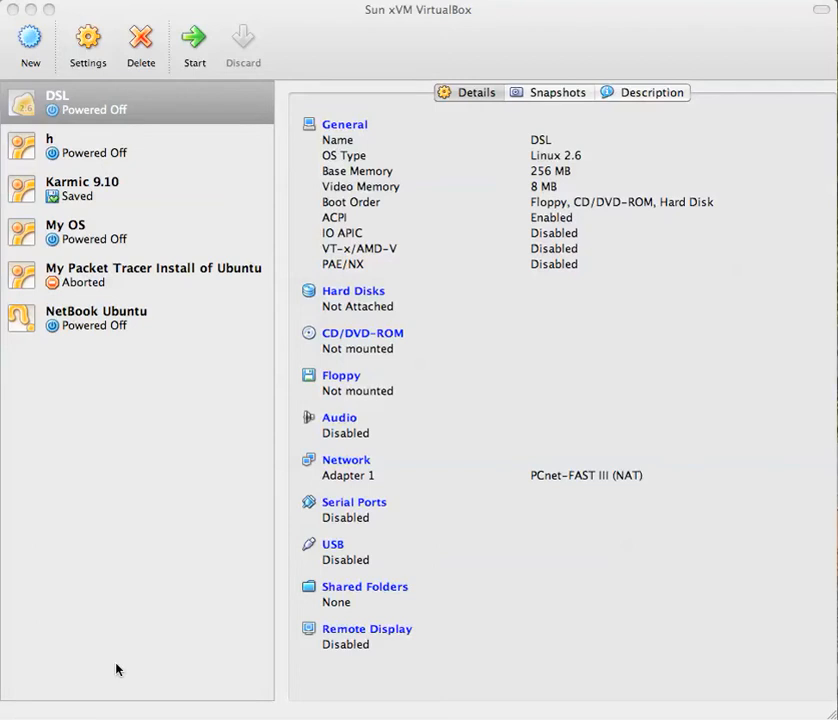
pyautogui.moveTo(98, 562)
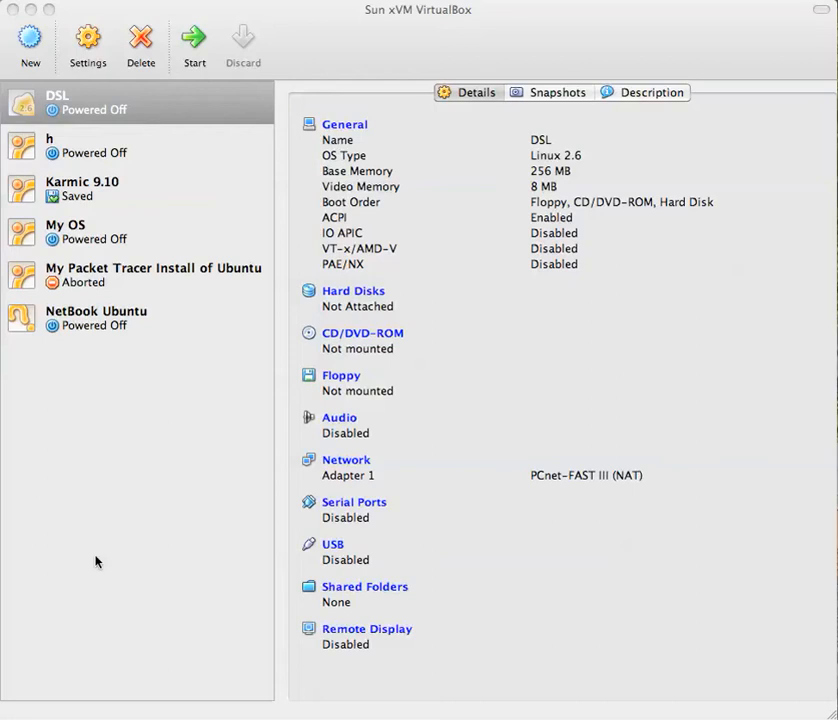
pyautogui.moveTo(28, 40)
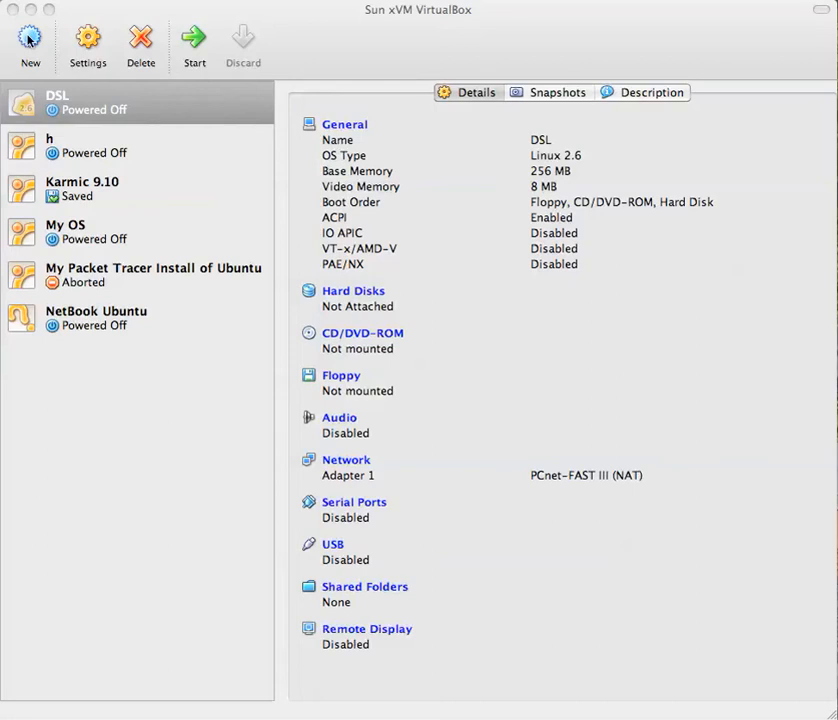
# - Name the new machine 'Andrew' and set its OS type to Ubuntu
pyautogui.click(28, 40)
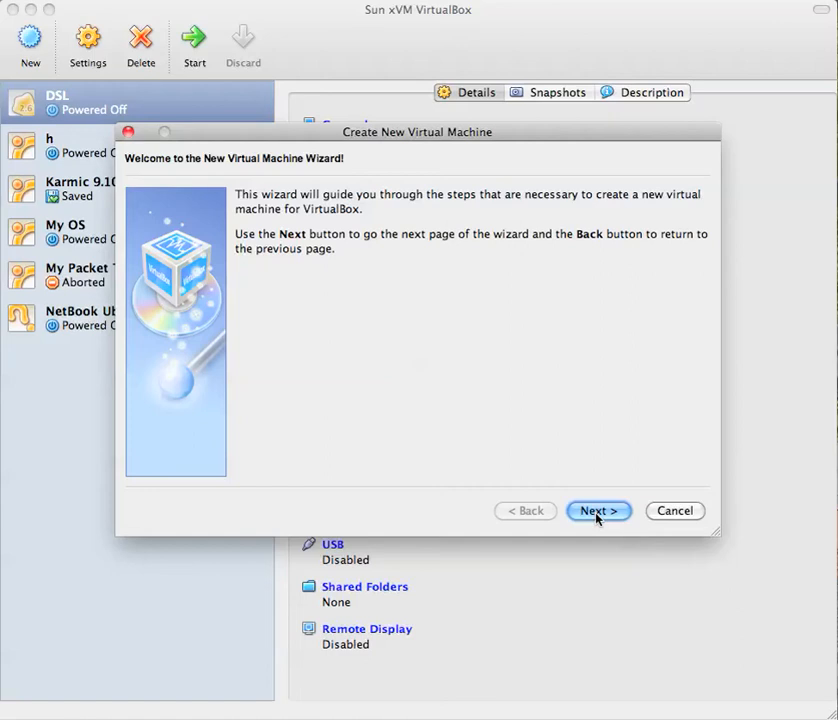
pyautogui.click(598, 512)
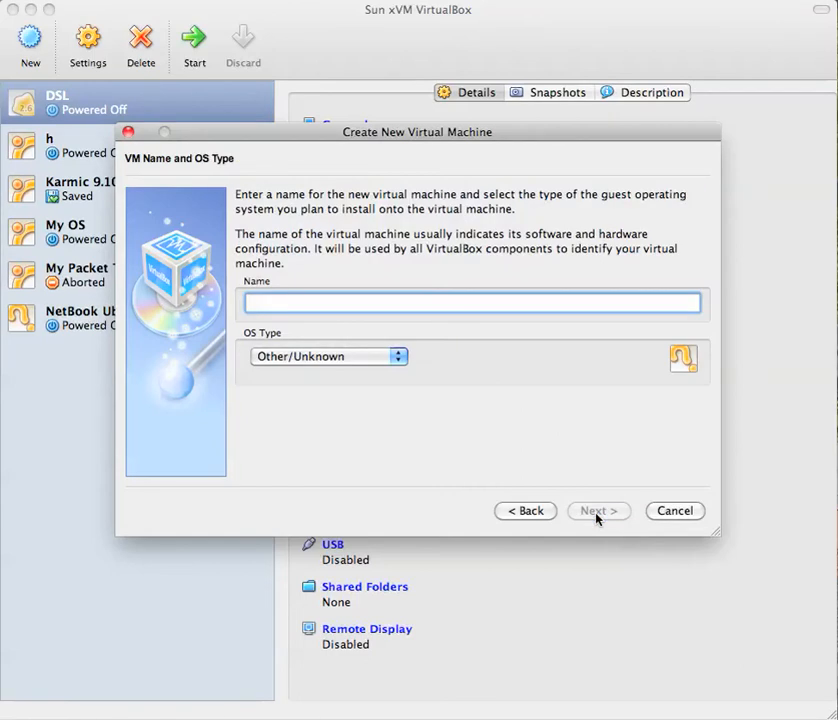
pyautogui.write('And')
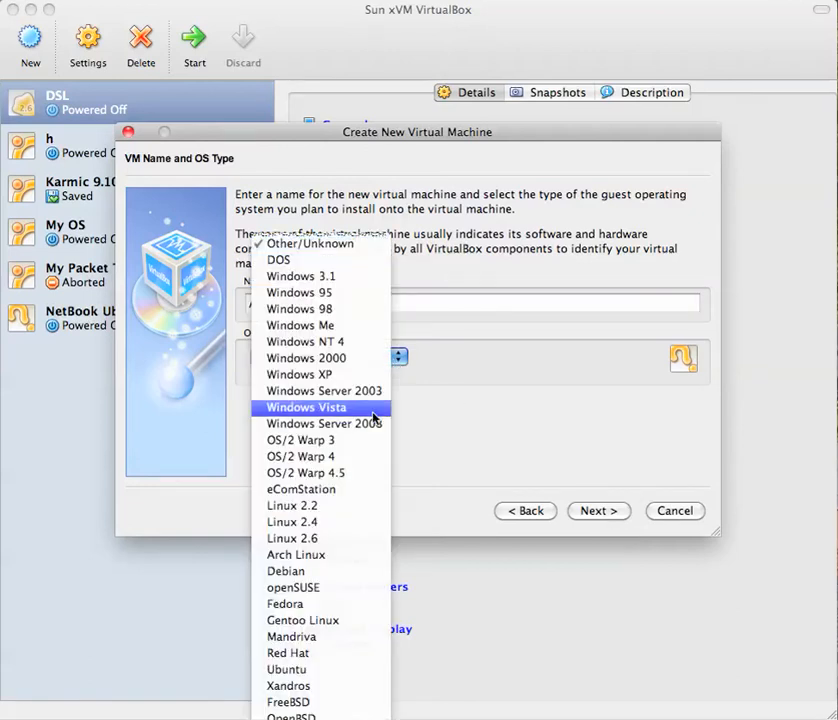
pyautogui.moveTo(288, 668)
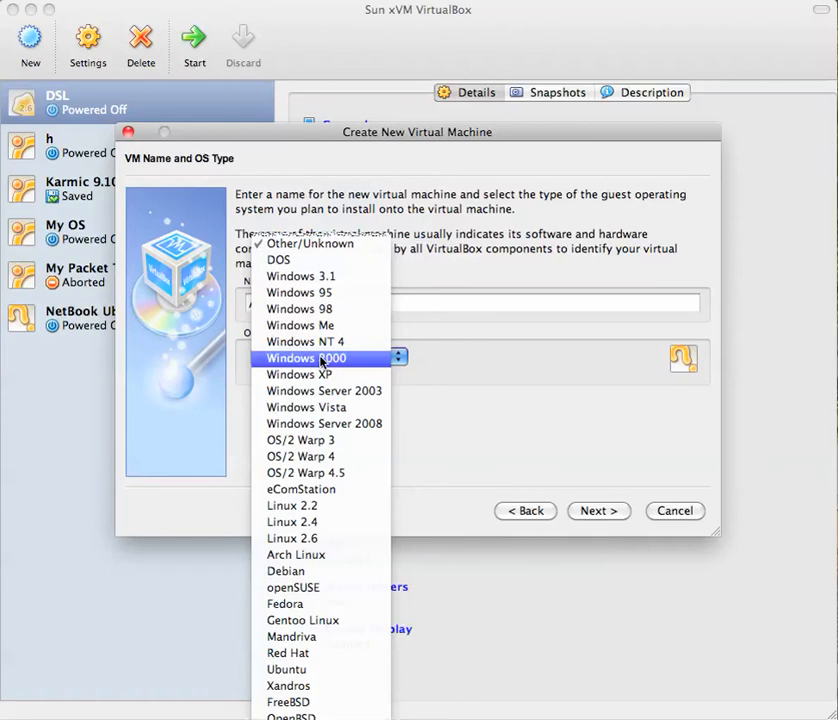
pyautogui.moveTo(310, 652)
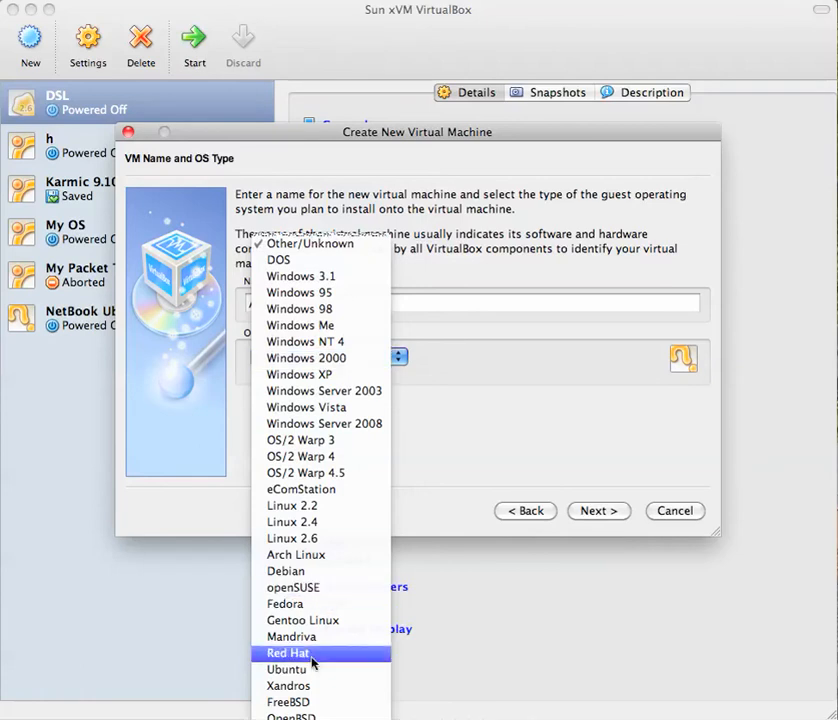
pyautogui.click(286, 668)
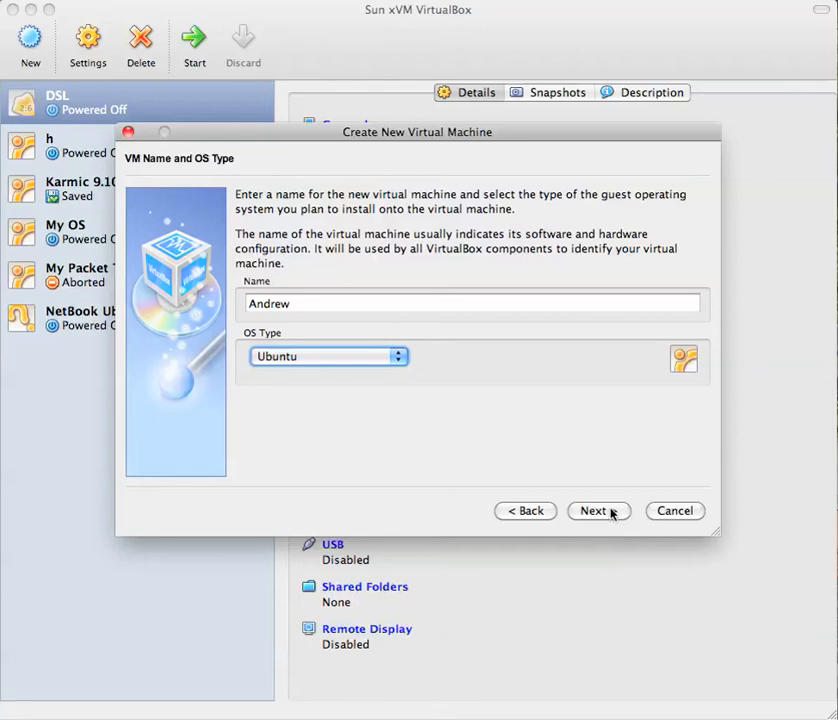
# - Replace the default 256 MB base memory with 512 MB
pyautogui.click(598, 510)
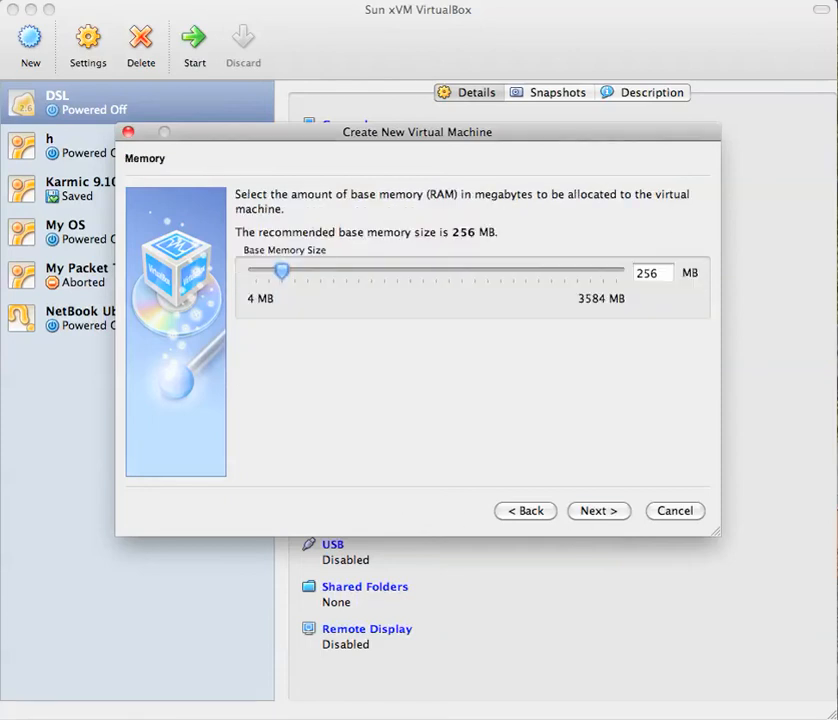
pyautogui.click(652, 272)
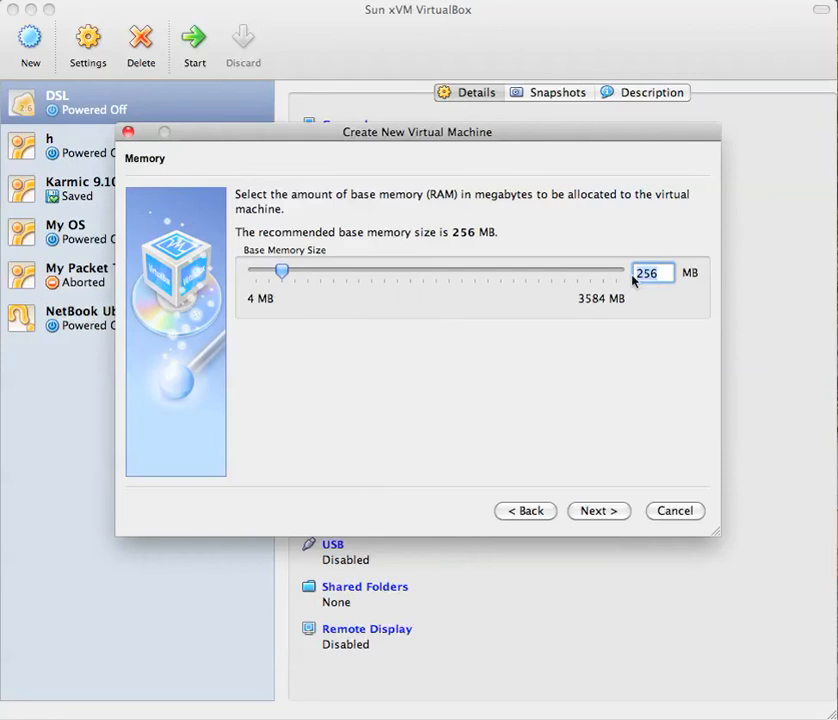
pyautogui.moveTo(284, 272); pyautogui.dragTo(308, 272)
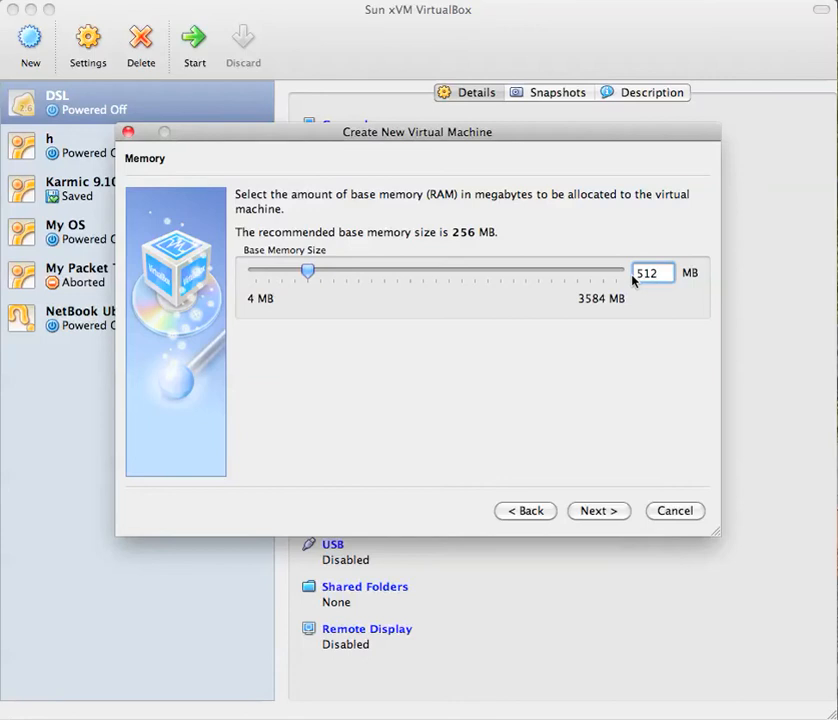
pyautogui.moveTo(632, 494)
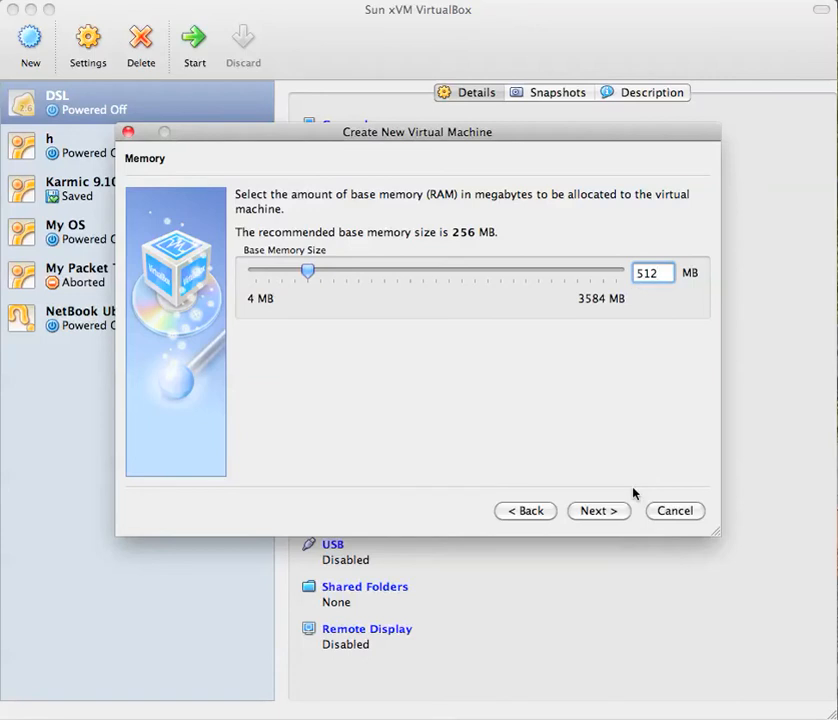
# - Create the dynamically expanding 8.00 GB disk Andrew.vdi as the boot hard disk
pyautogui.click(598, 510)
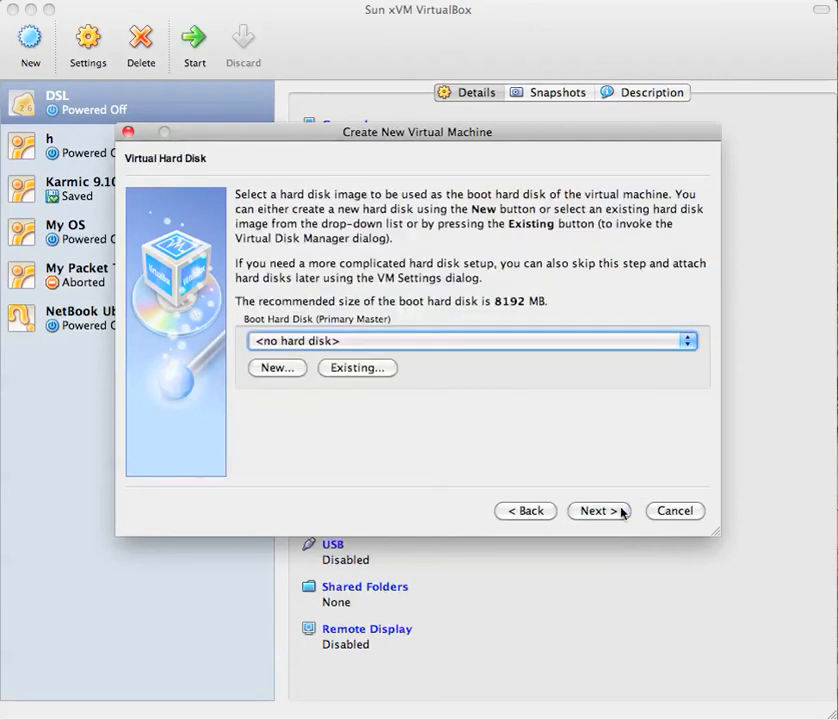
pyautogui.moveTo(308, 378)
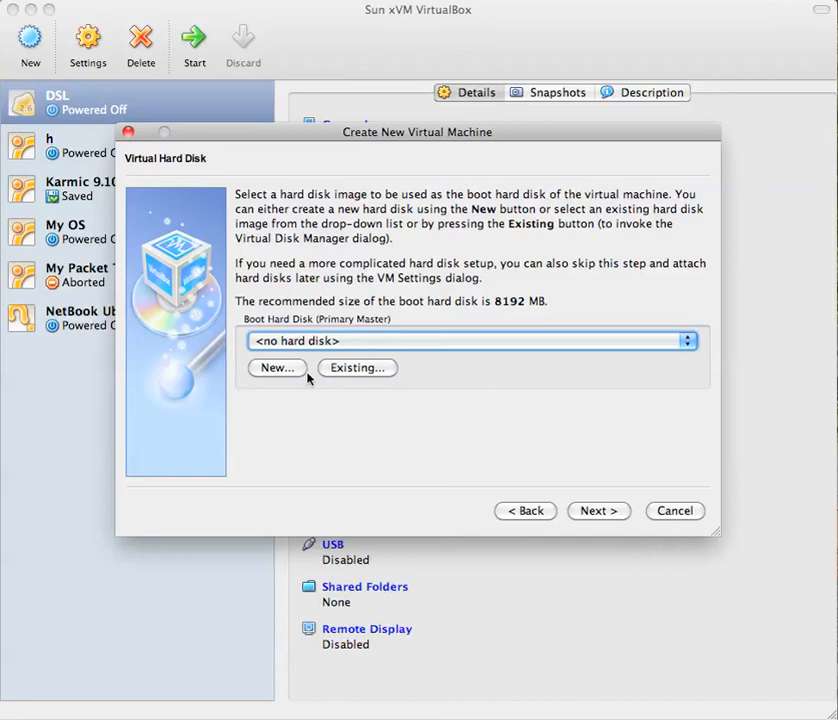
pyautogui.click(276, 368)
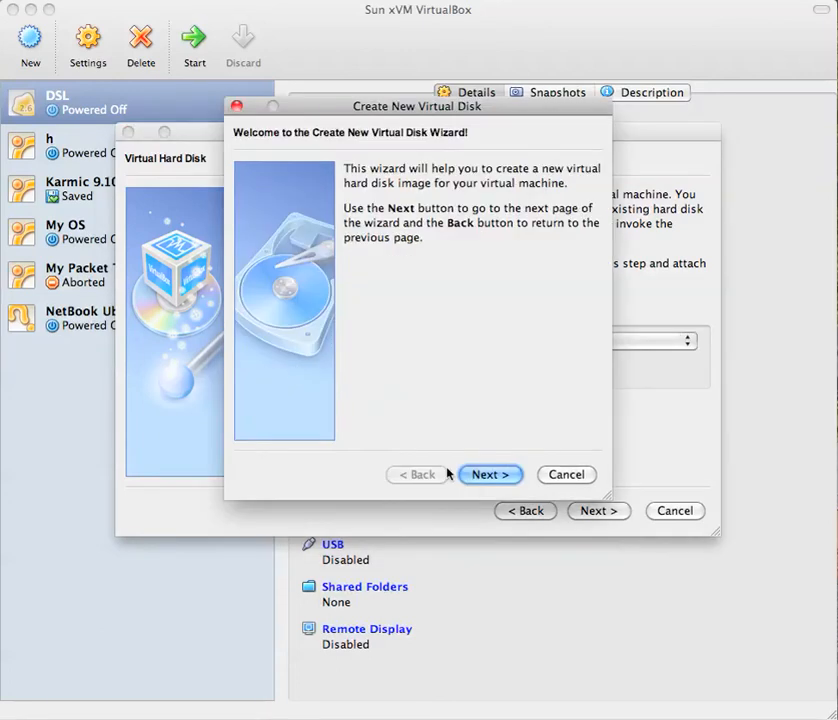
pyautogui.click(490, 474)
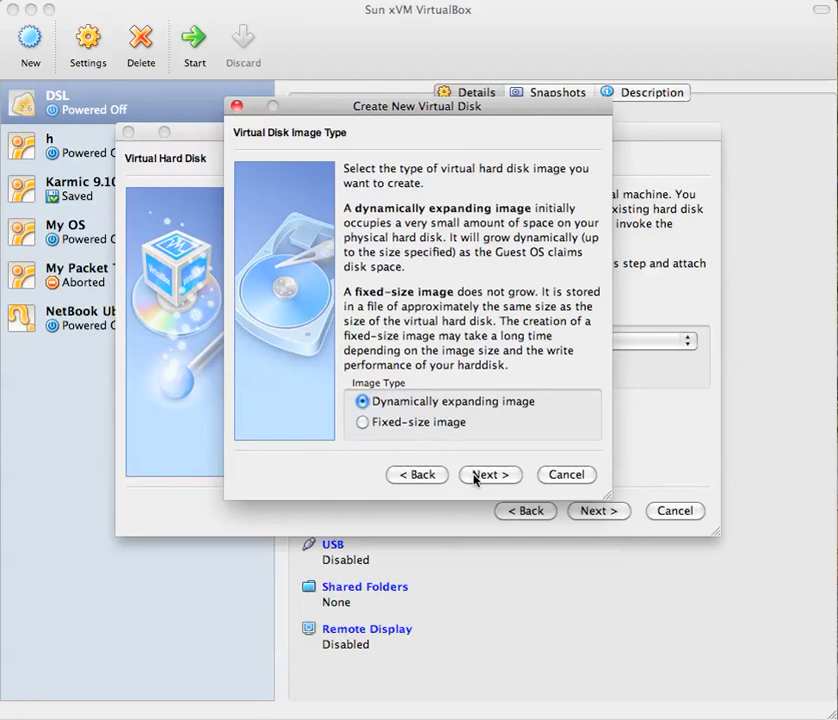
pyautogui.click(490, 474)
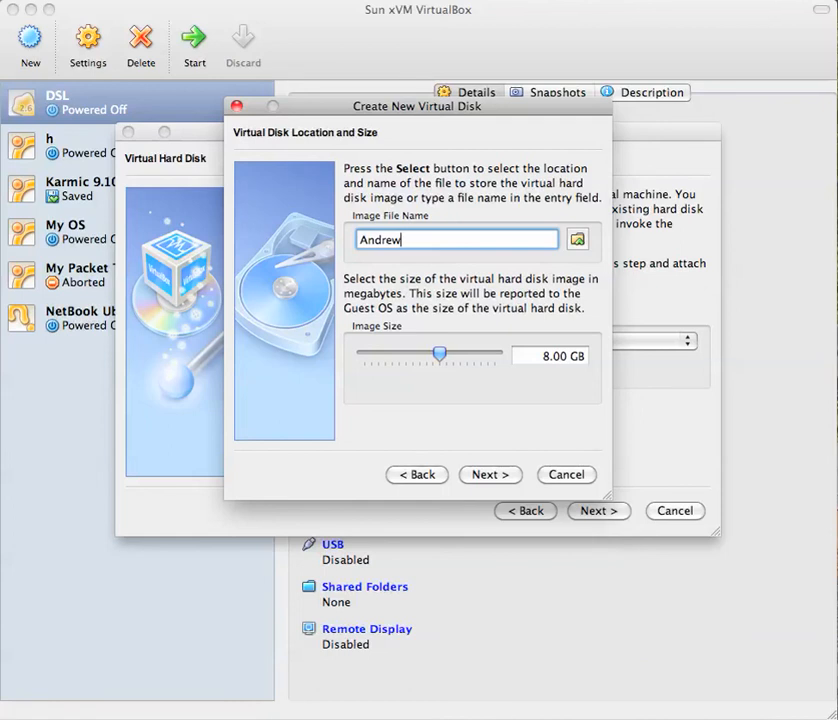
pyautogui.click(490, 474)
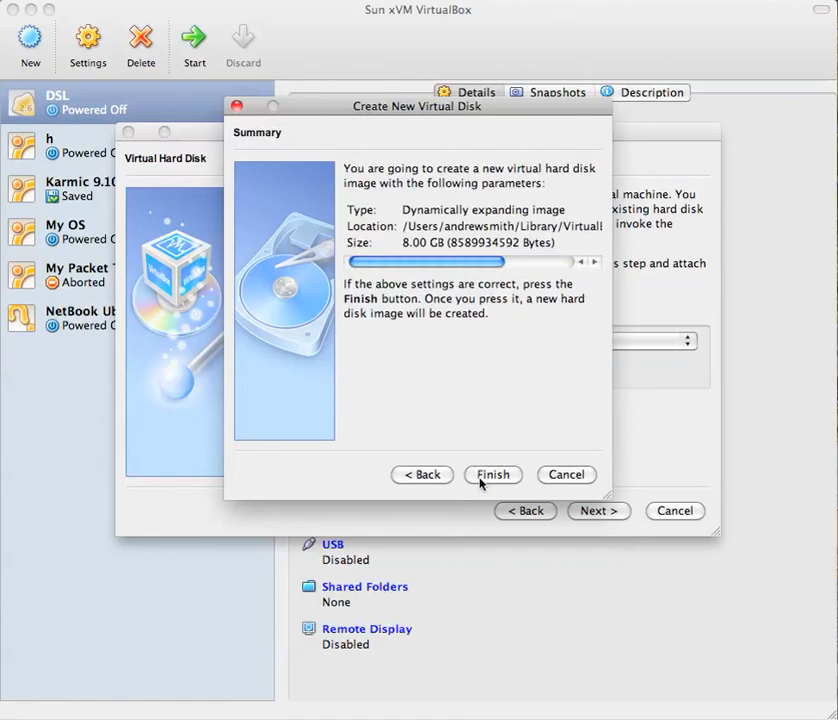
pyautogui.click(492, 474)
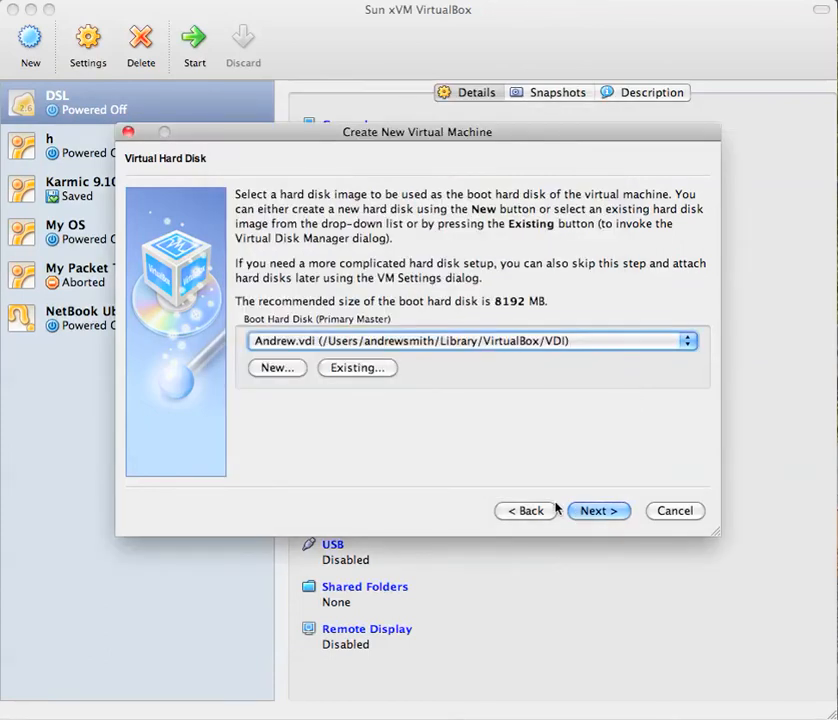
# - Accept the summary so Andrew appears powered off in the machine list
pyautogui.click(598, 510)
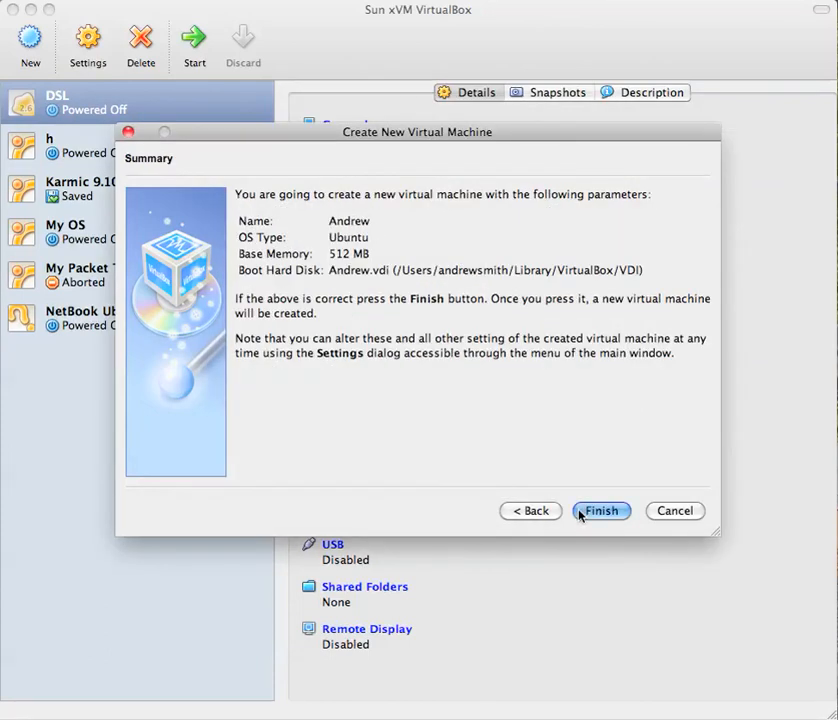
pyautogui.click(600, 510)
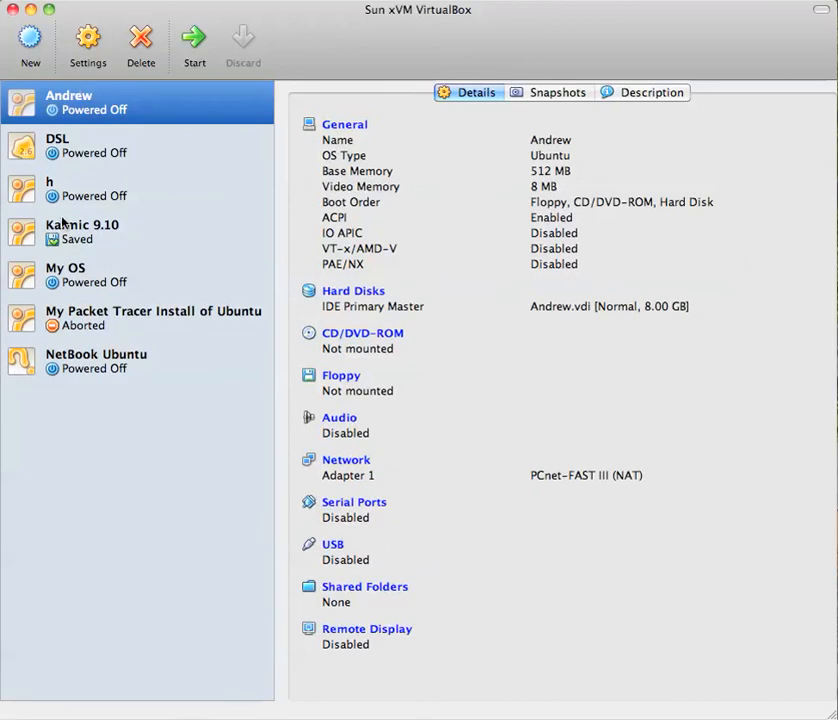
pyautogui.moveTo(30, 40)
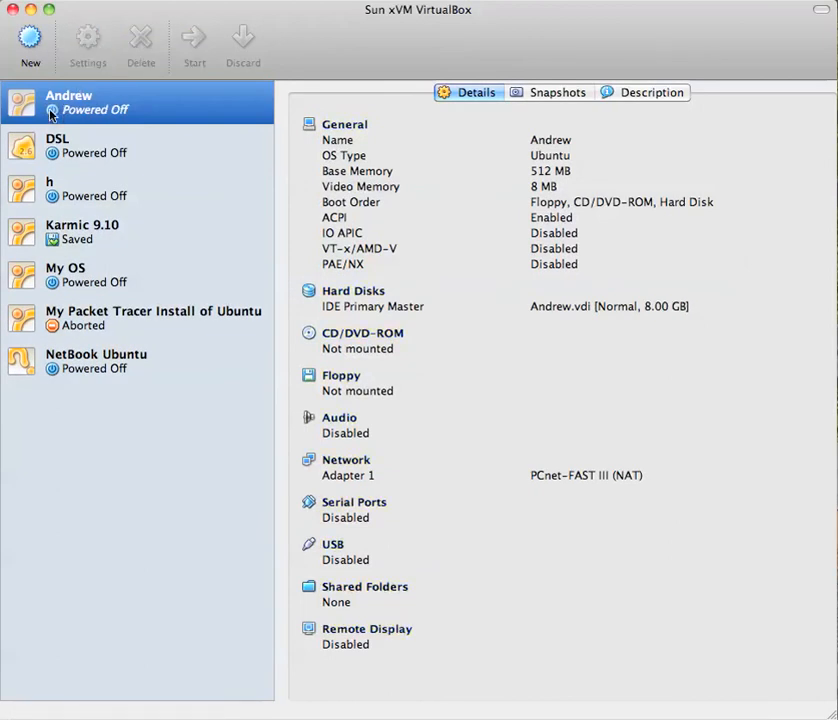
# - Start Andrew and select ubuntu-8.04.1-desktop-amd64.iso as its installation image
pyautogui.click(192, 48)
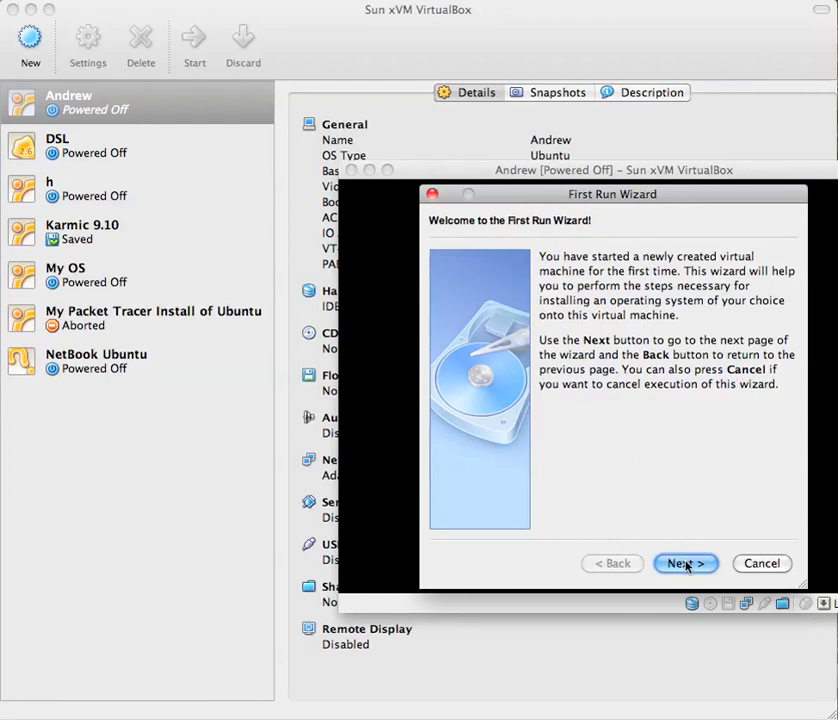
pyautogui.click(684, 564)
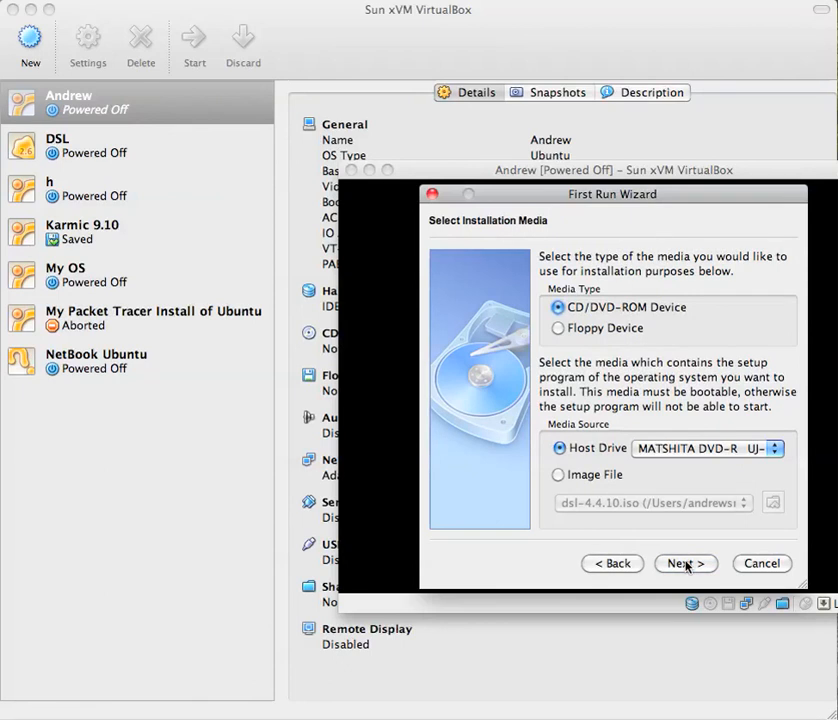
pyautogui.click(558, 474)
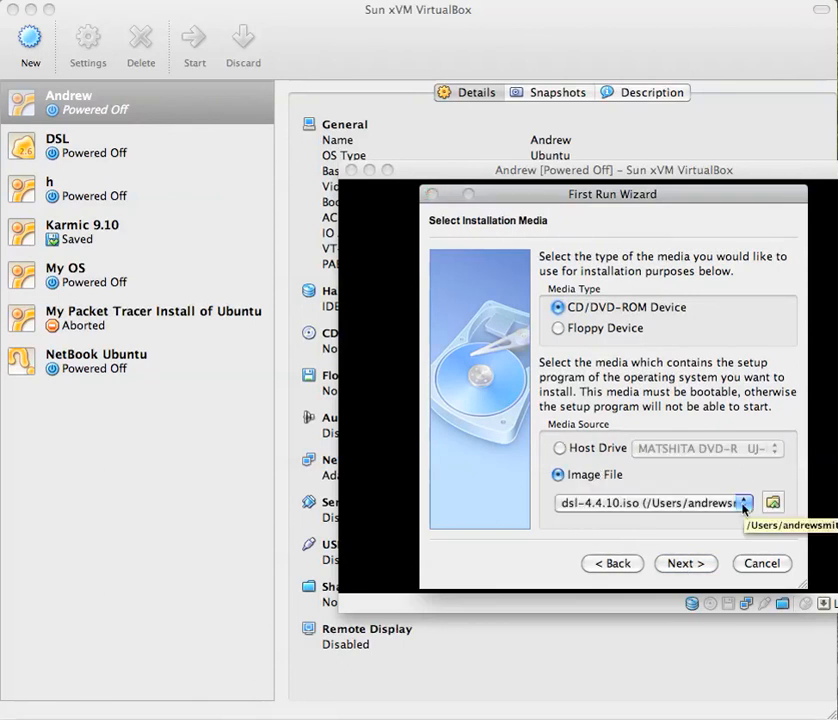
pyautogui.click(744, 502)
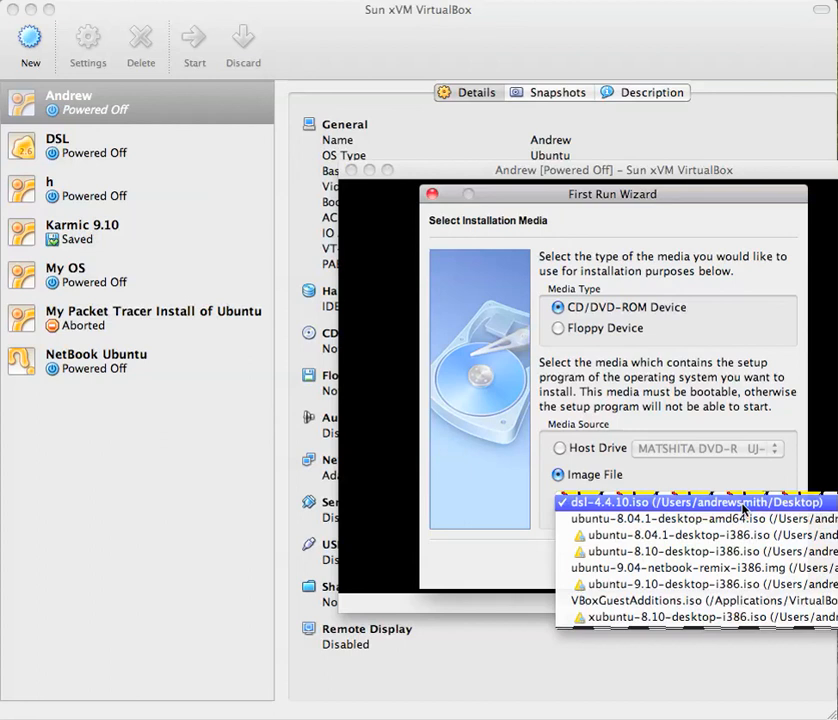
pyautogui.moveTo(692, 518)
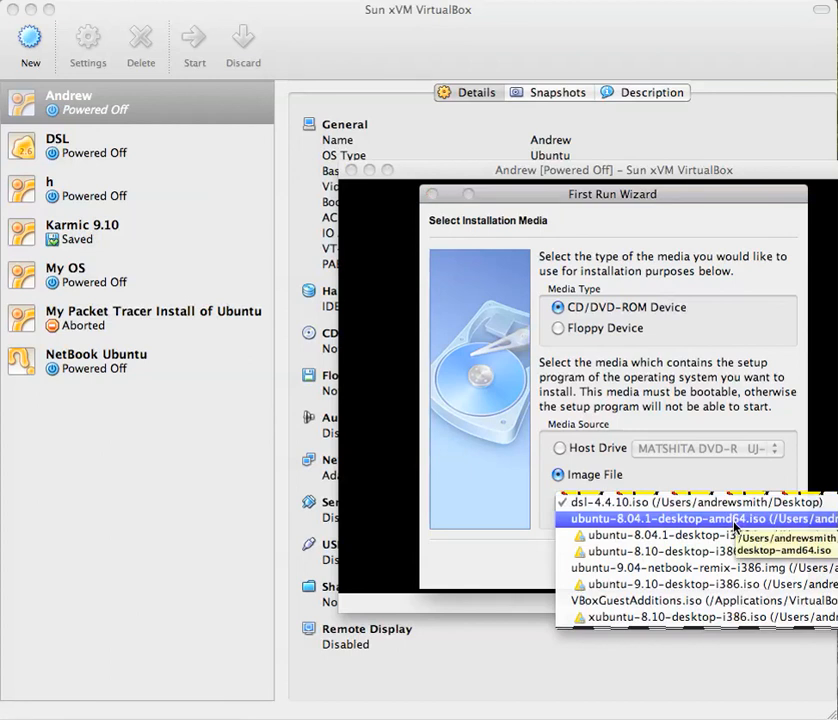
pyautogui.click(692, 518)
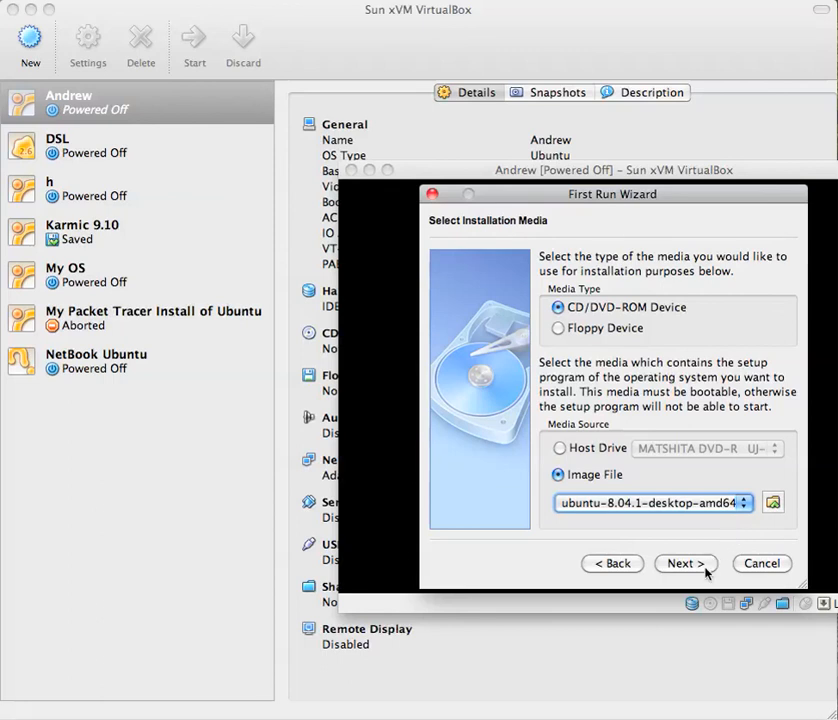
pyautogui.click(684, 564)
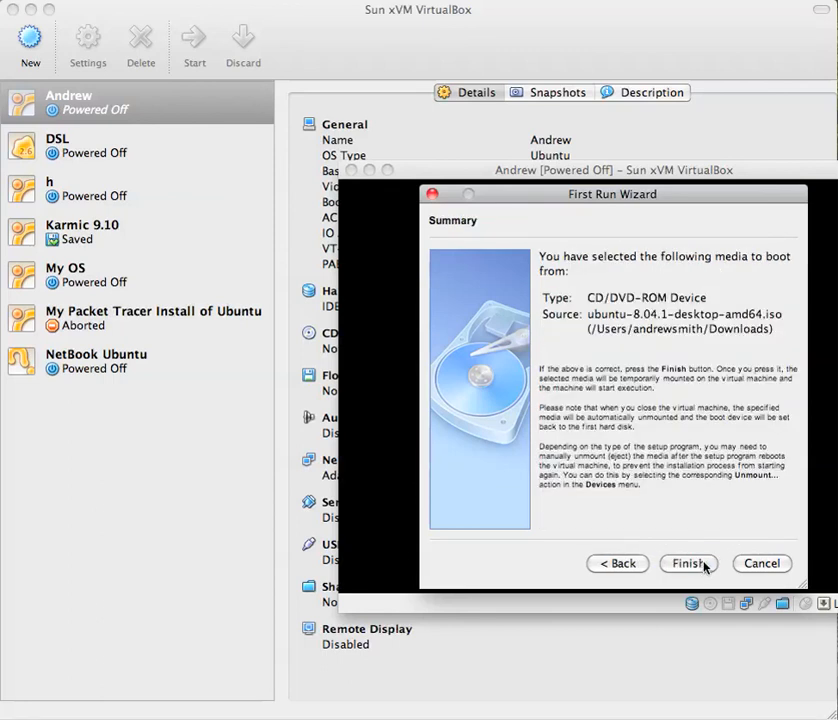
# - Boot Andrew from the Ubuntu 8.04.1 image to its language selection menu
pyautogui.click(688, 564)
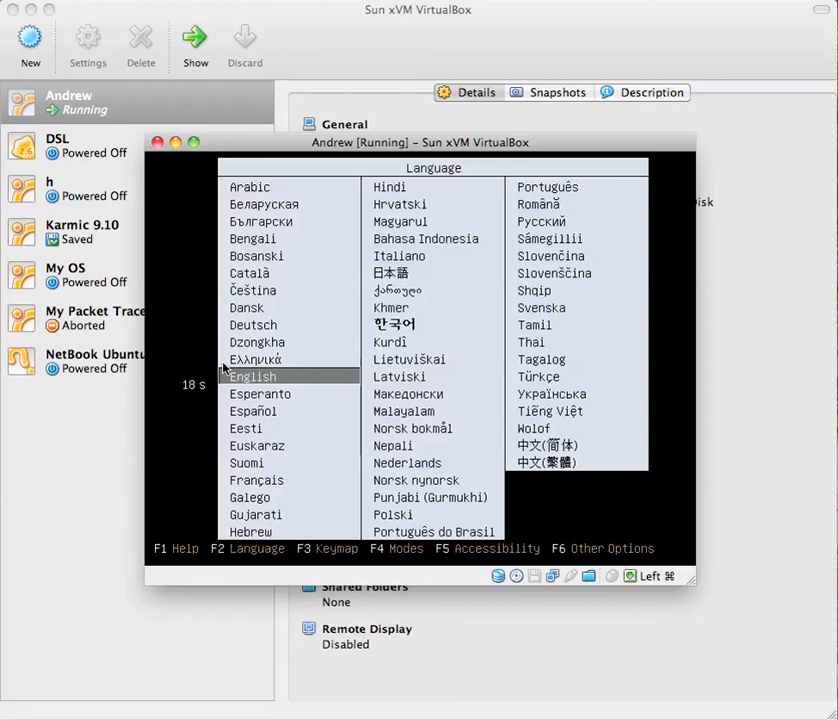
pyautogui.moveTo(114, 644)
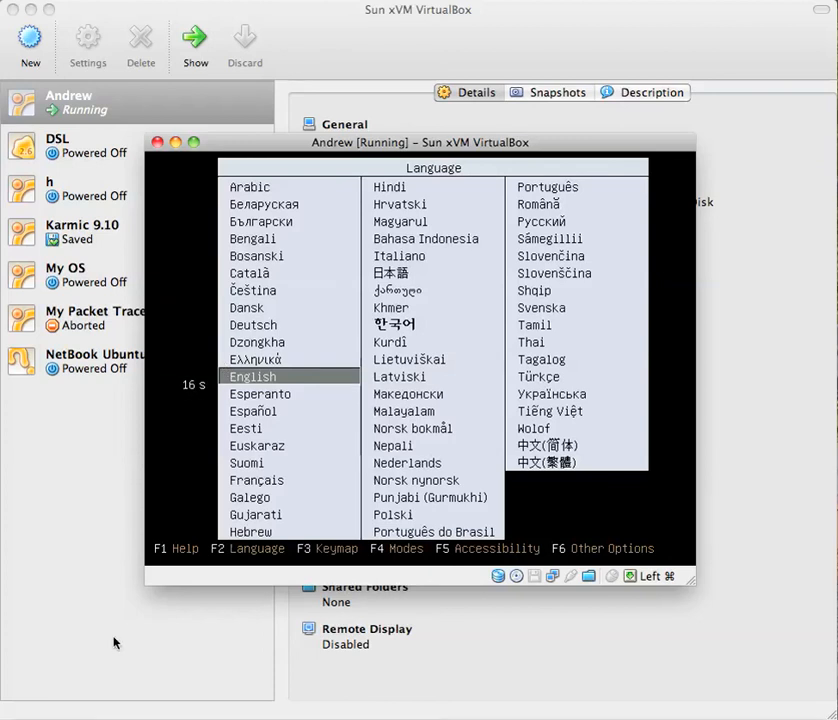